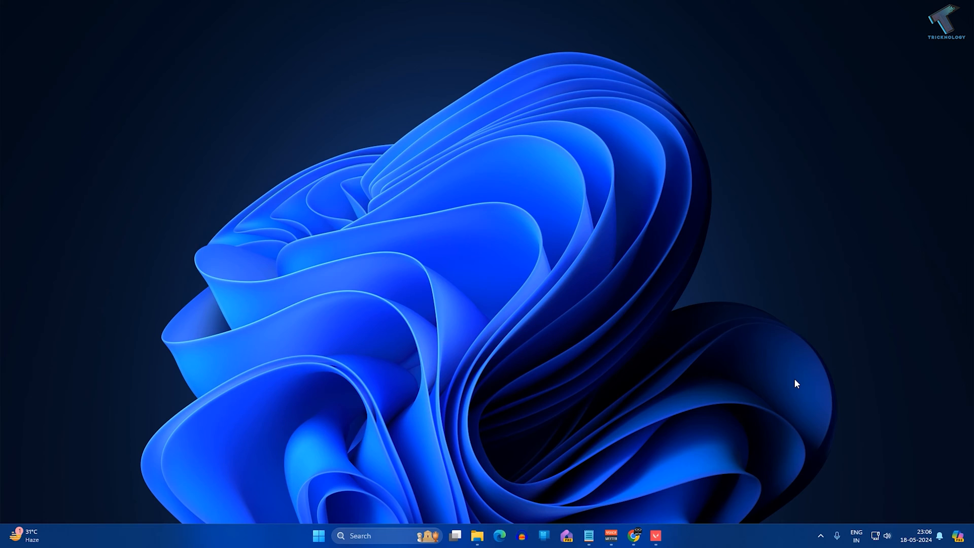
{"action": "mouse_move", "coordinate": [546, 456]}
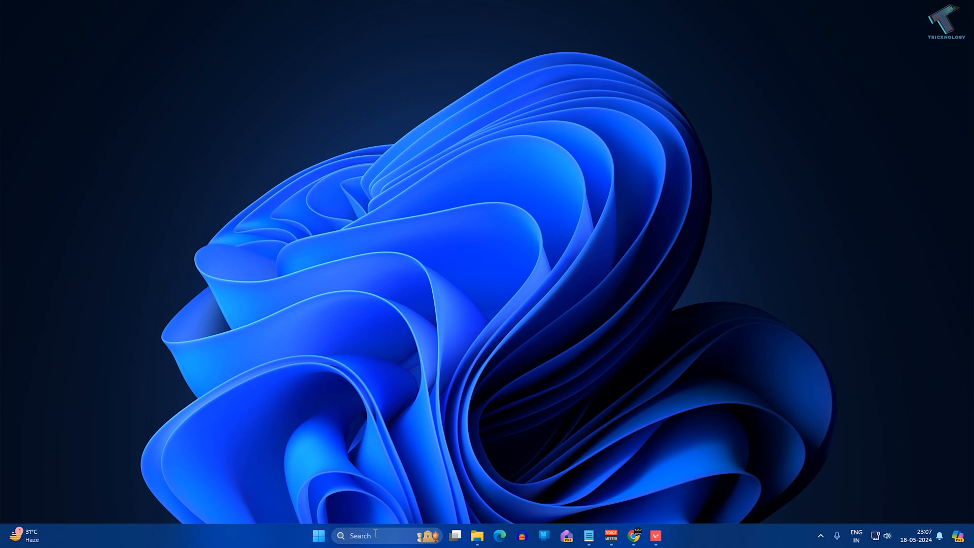
Step: Launch Command Prompt as administrator from a Start menu search for cmd
{"action": "left_click", "coordinate": [318, 536]}
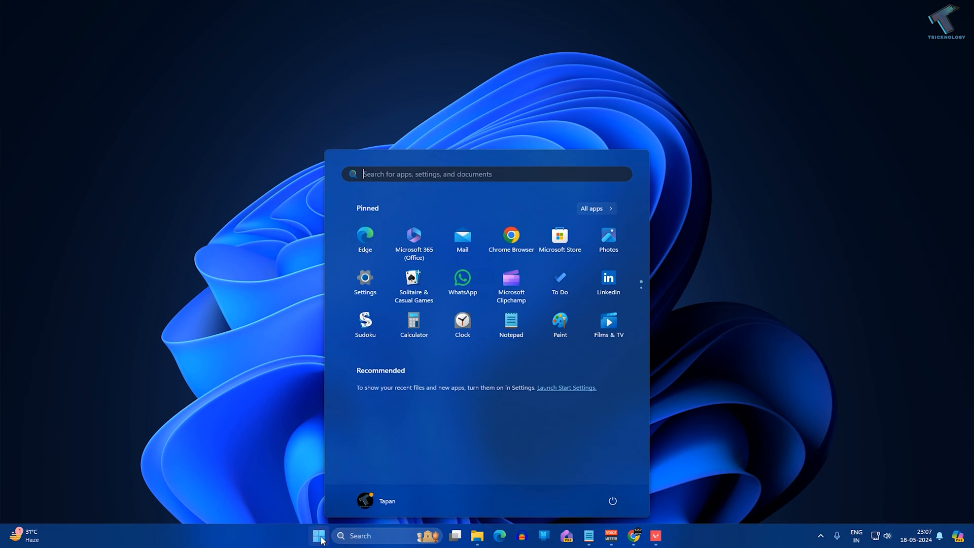
{"action": "type", "text": "cmd"}
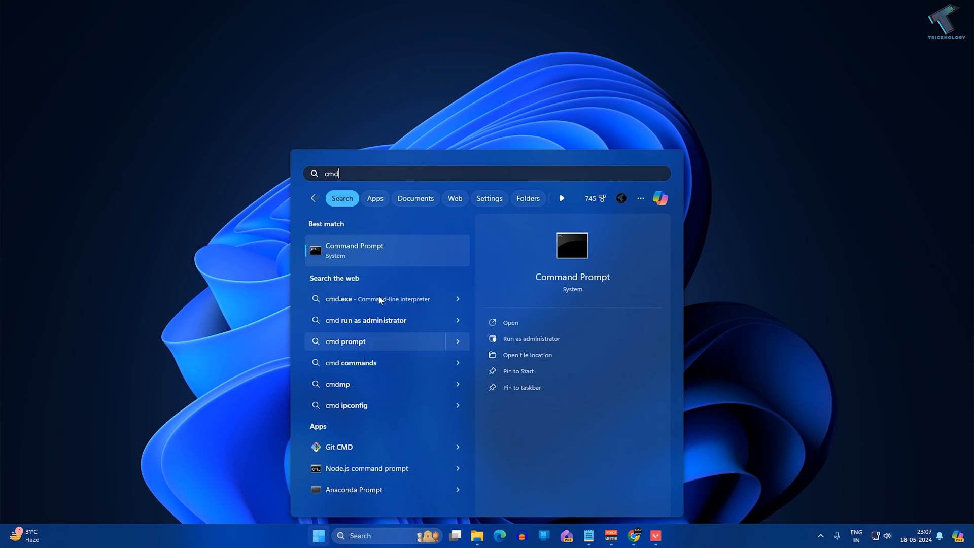
{"action": "right_click", "coordinate": [354, 249]}
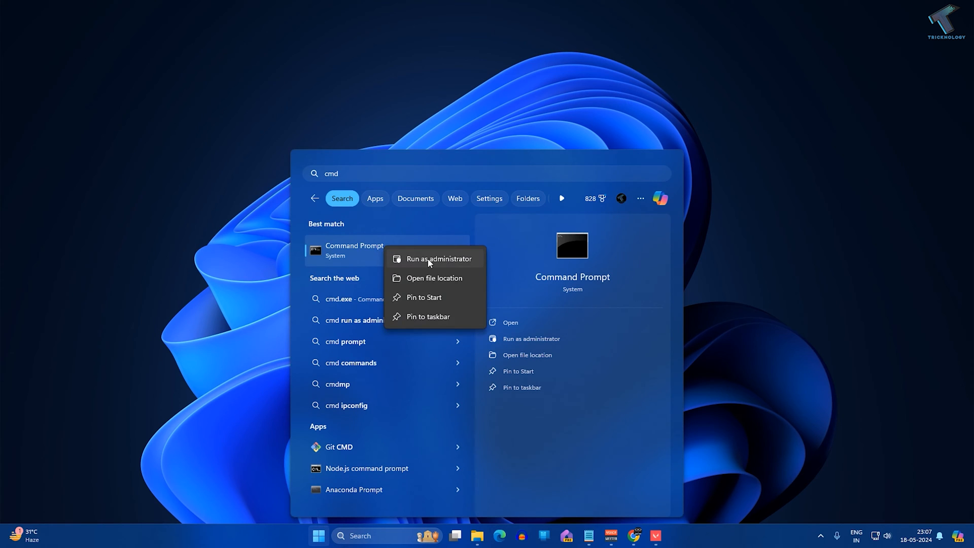
{"action": "left_click", "coordinate": [438, 258]}
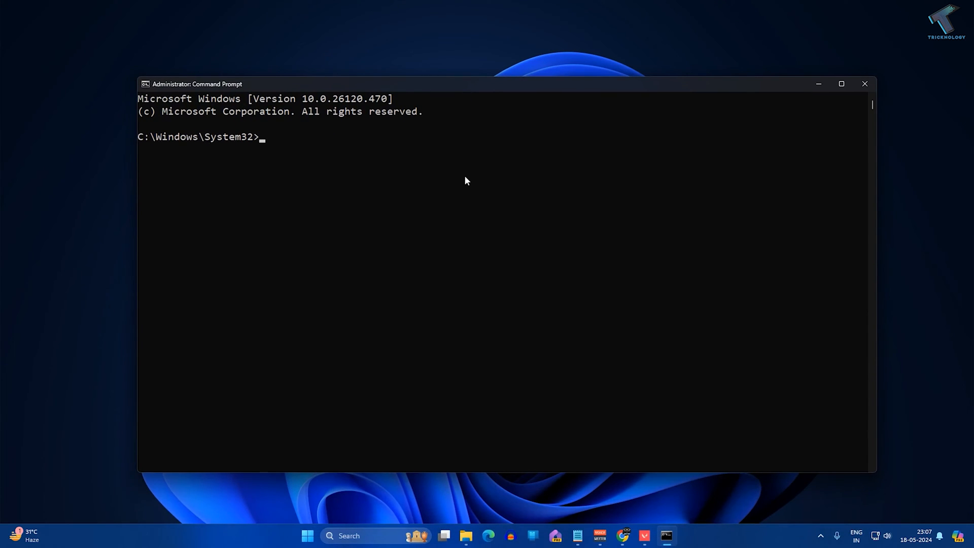
Step: Run 'net user administrator 123' to reset the Administrator password, then minimize Command Prompt
{"action": "type", "text": "net u"}
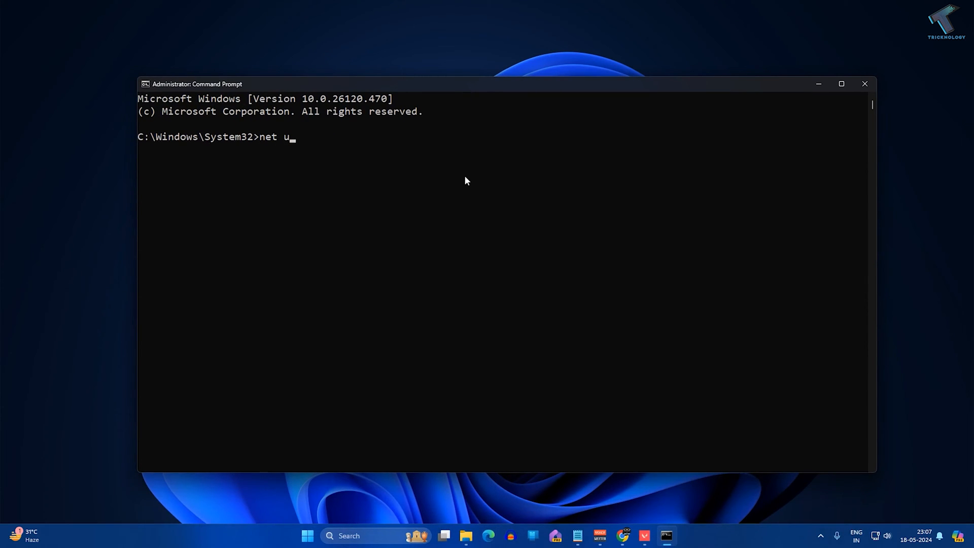
{"action": "type", "text": "ser admi"}
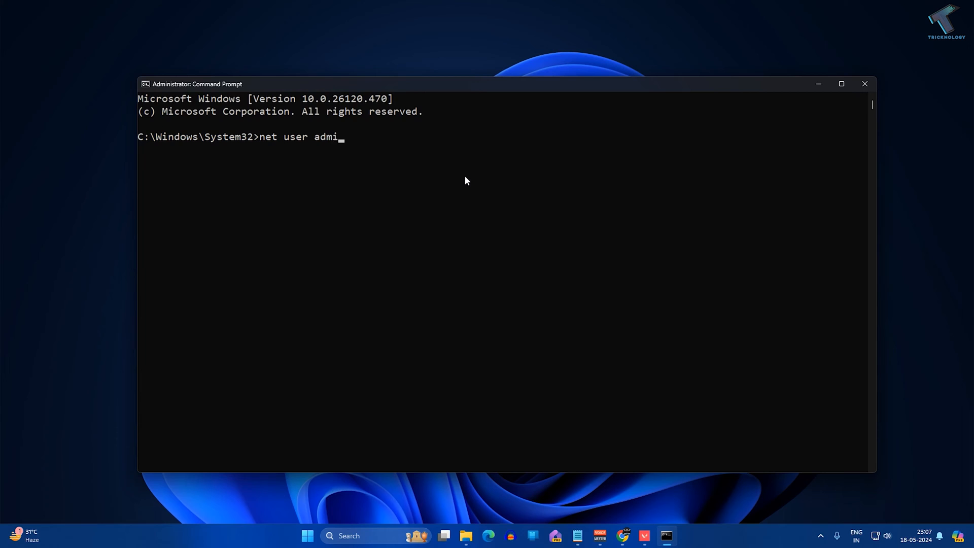
{"action": "type", "text": "nist"}
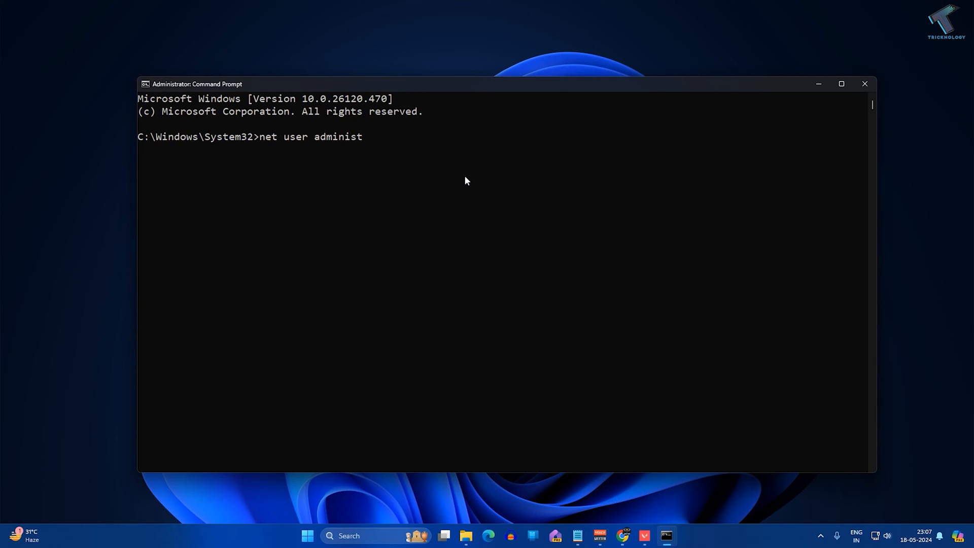
{"action": "type", "text": "rator"}
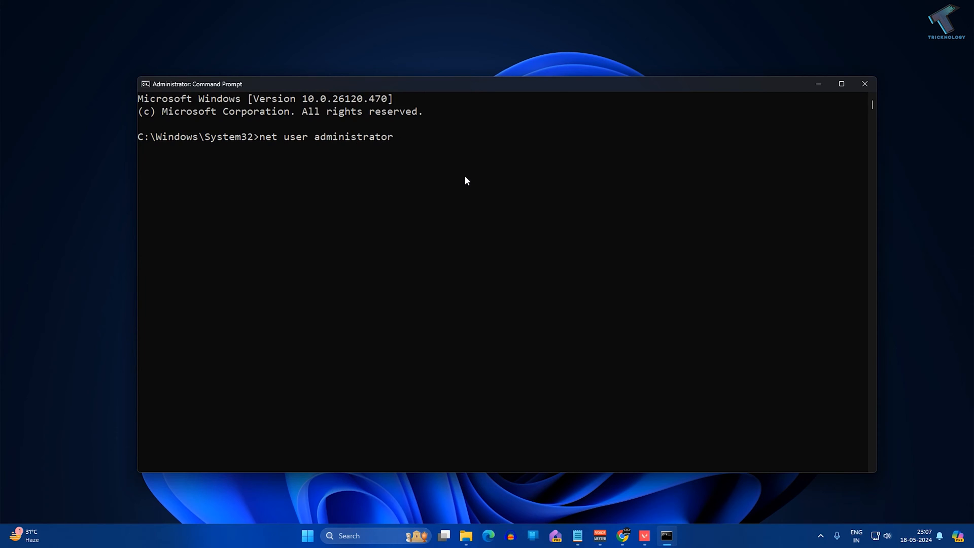
{"action": "type", "text": "123"}
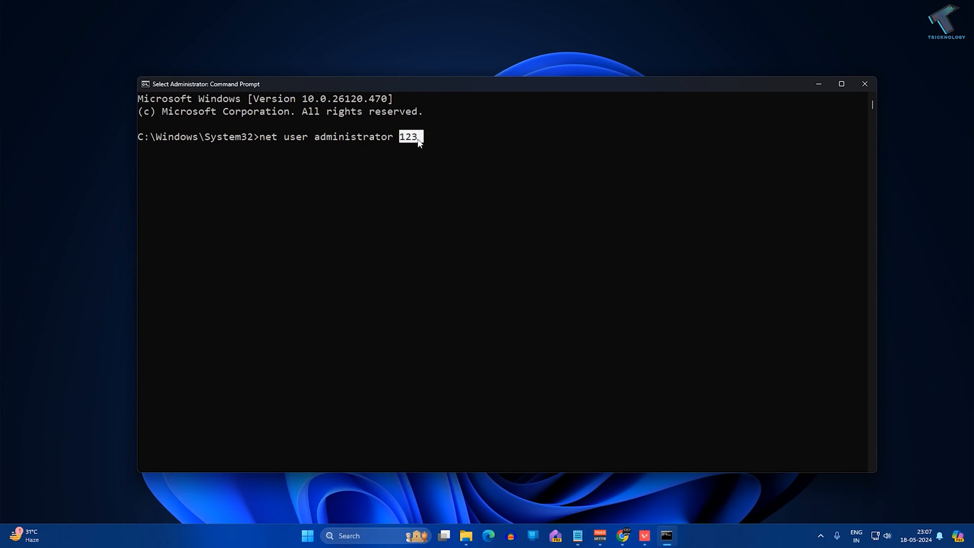
{"action": "key", "text": "Return"}
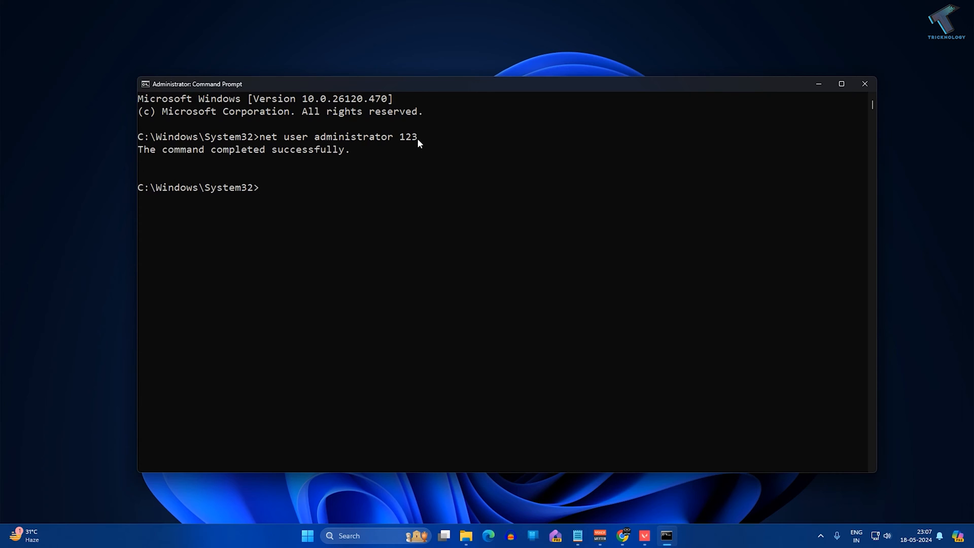
{"action": "mouse_move", "coordinate": [348, 163]}
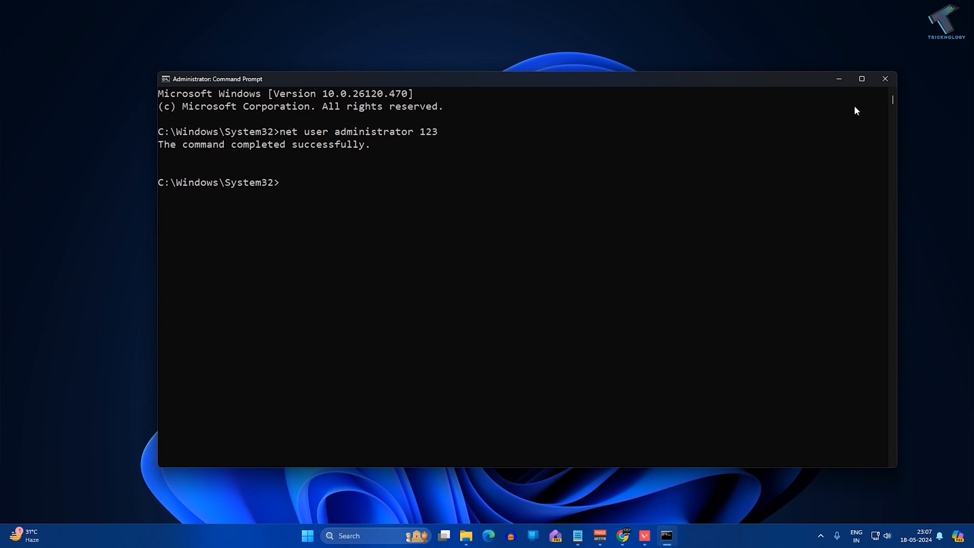
{"action": "left_click", "coordinate": [884, 79]}
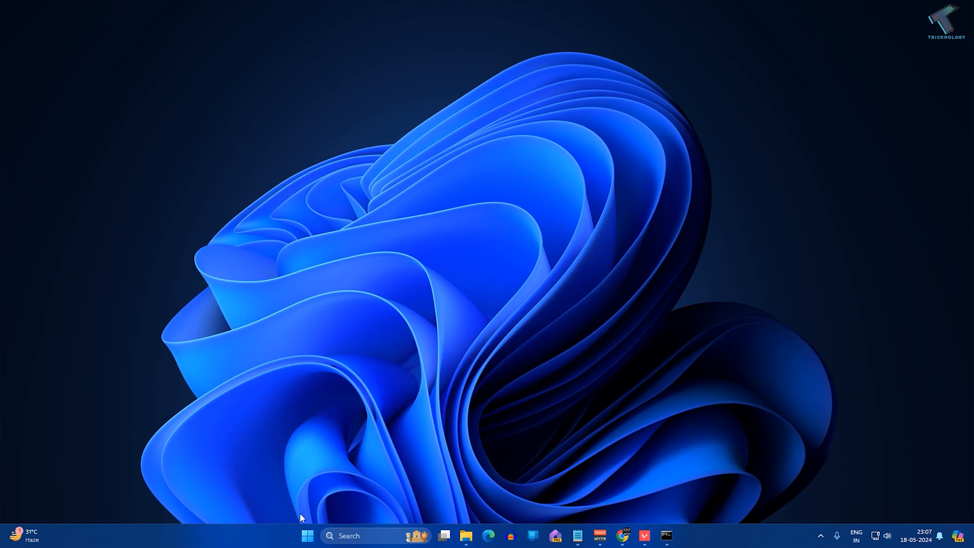
Step: Open lusrmgr.msc from Start search and show the Administrator account's menu under Users
{"action": "left_click", "coordinate": [306, 535]}
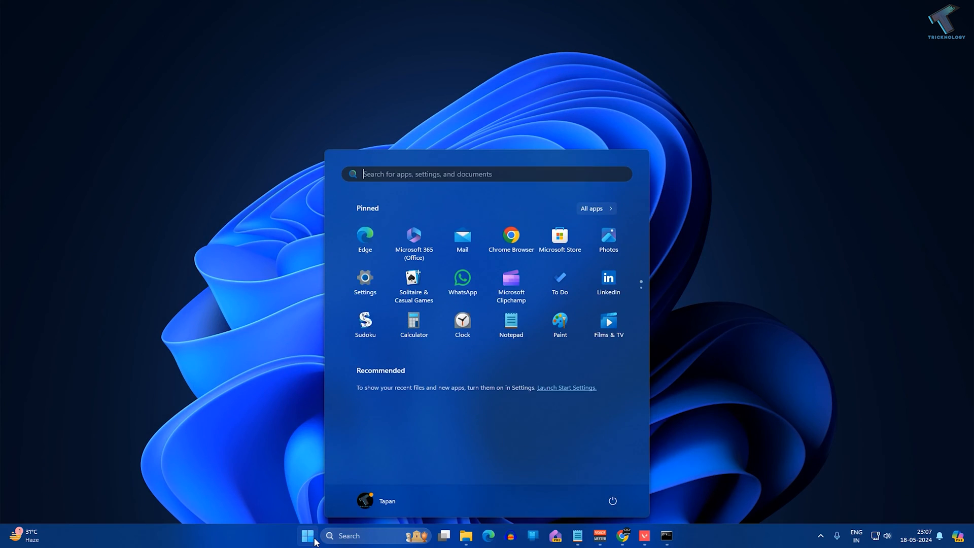
{"action": "type", "text": "lusrmgr_msc"}
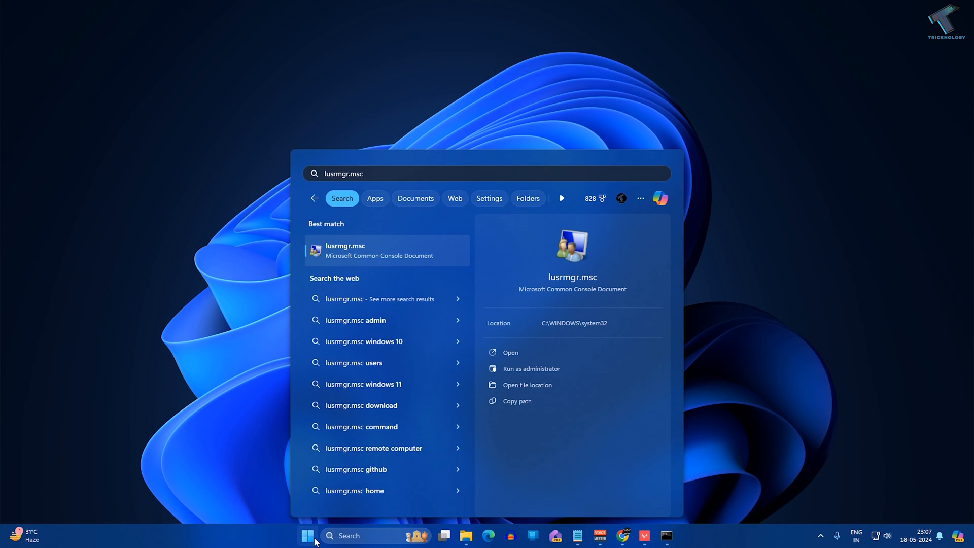
{"action": "left_click", "coordinate": [510, 352]}
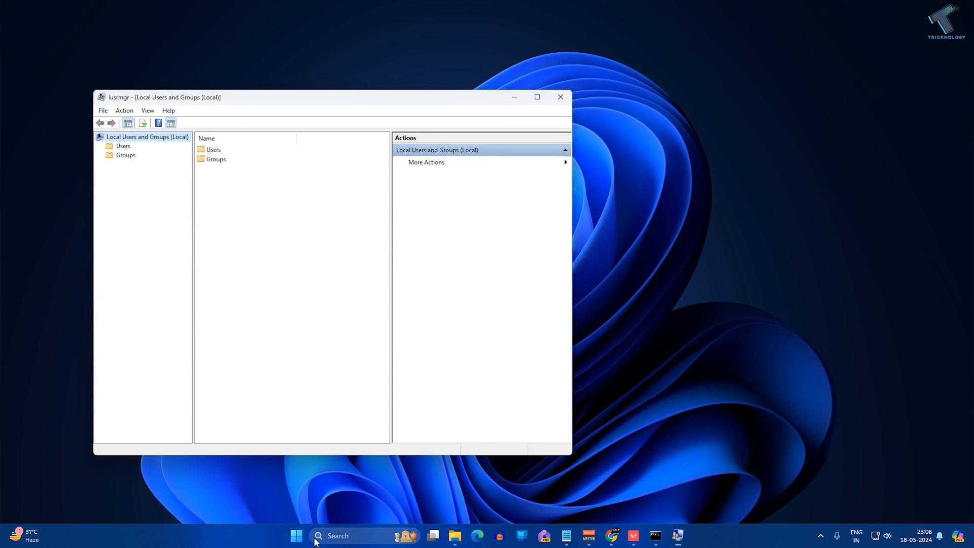
{"action": "left_click", "coordinate": [123, 146]}
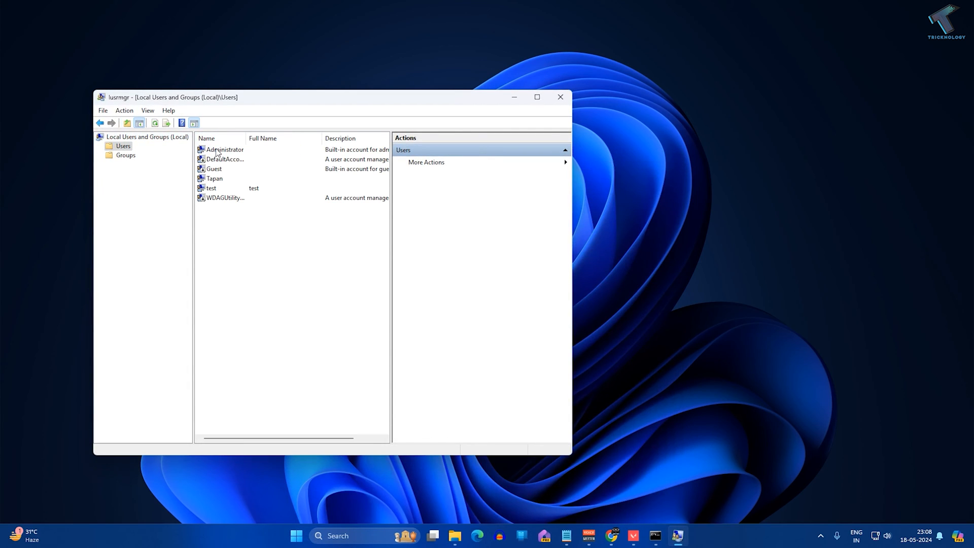
{"action": "right_click", "coordinate": [224, 149]}
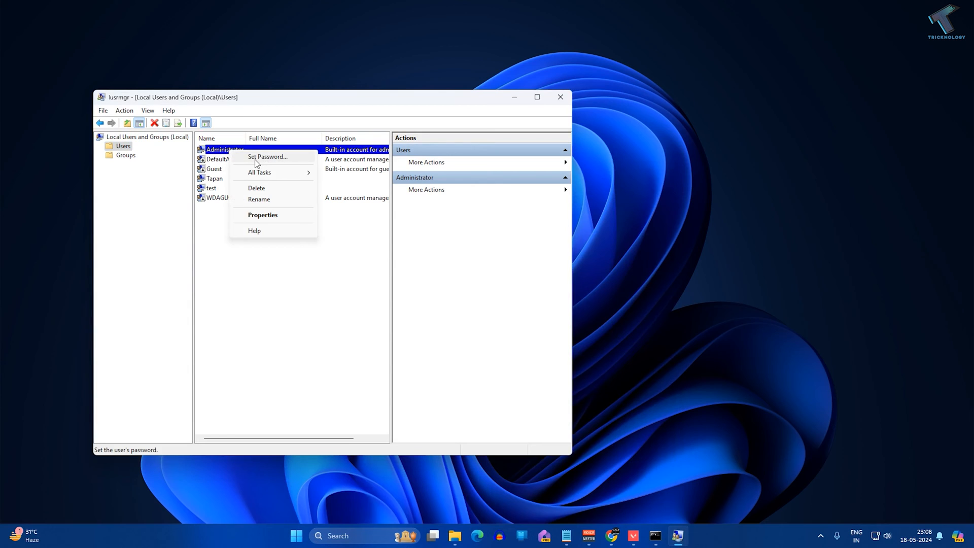
Step: Set a new Administrator password through Set Password, accepting the data-loss warning
{"action": "left_click", "coordinate": [267, 157]}
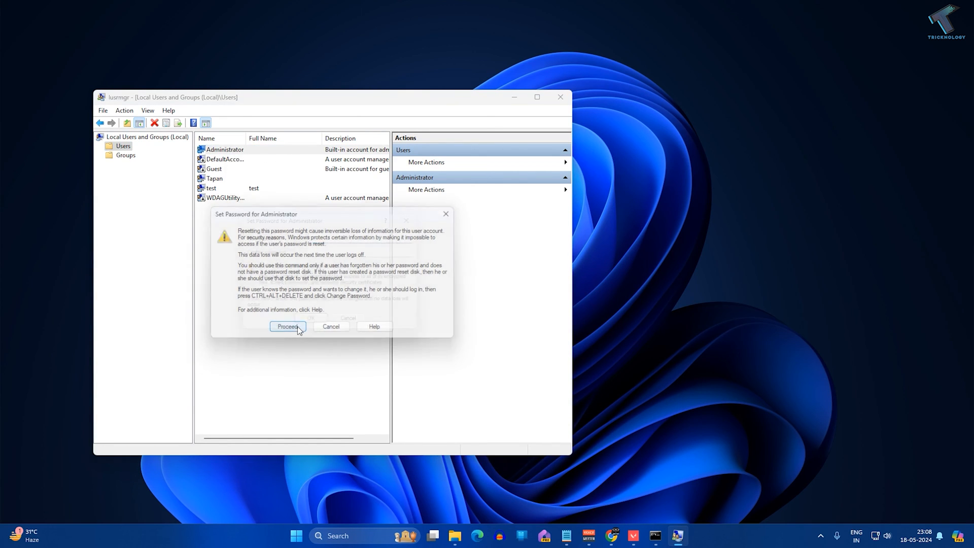
{"action": "left_click", "coordinate": [288, 326]}
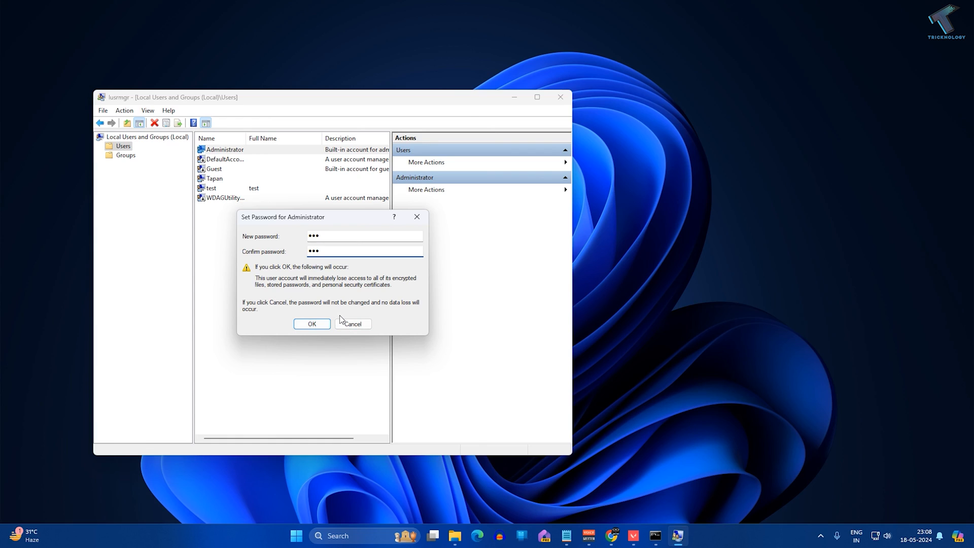
{"action": "left_click", "coordinate": [364, 251]}
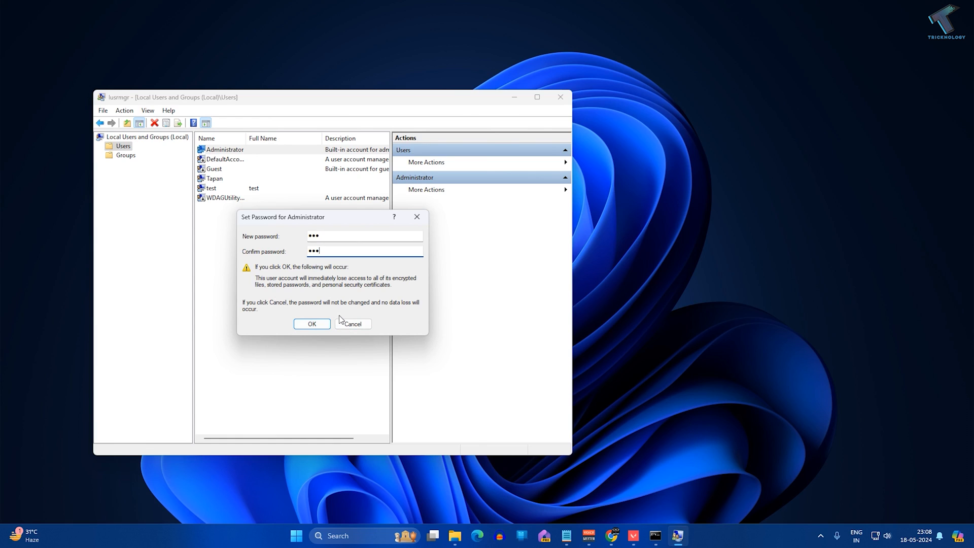
{"action": "left_click", "coordinate": [312, 323]}
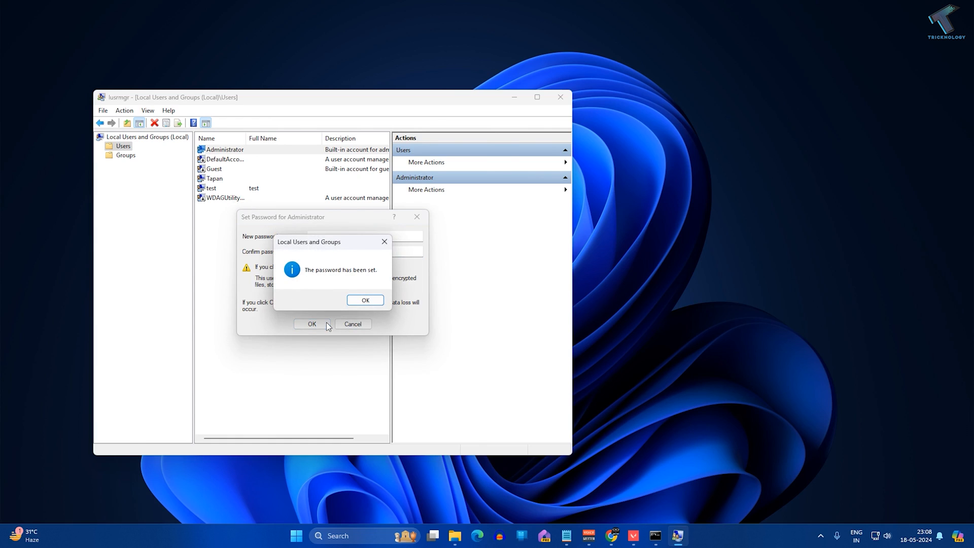